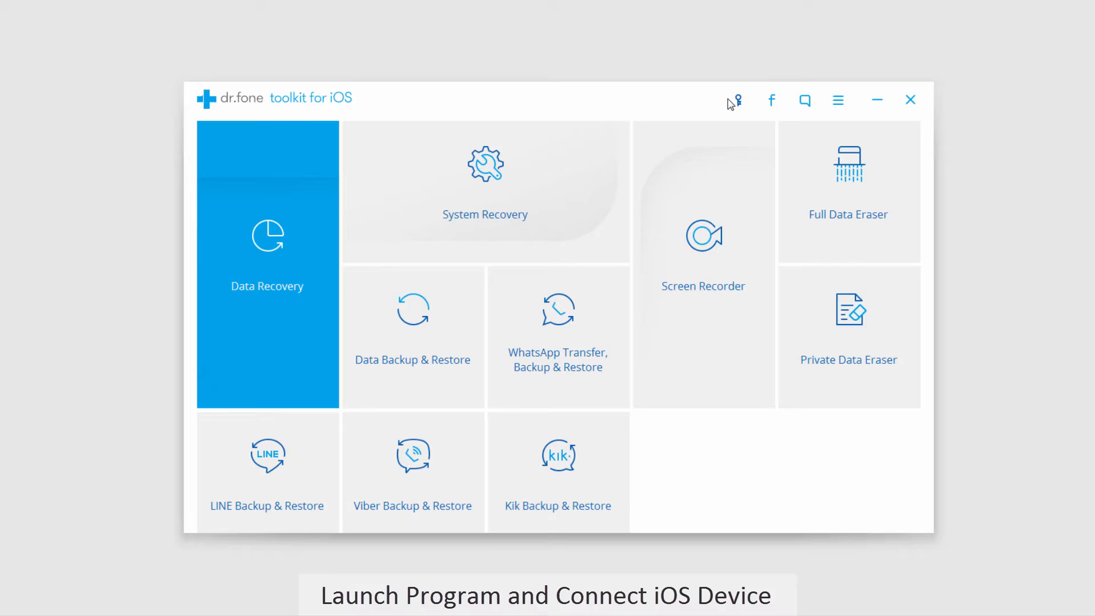
{"action": "mouse_move", "coordinate": [788, 222]}
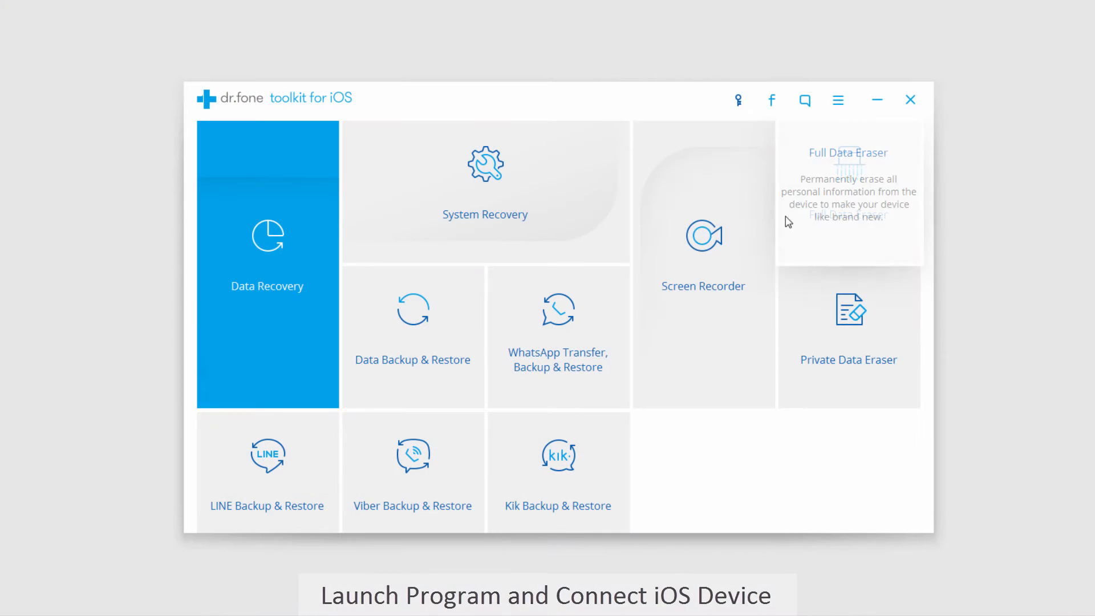
{"action": "mouse_move", "coordinate": [762, 280]}
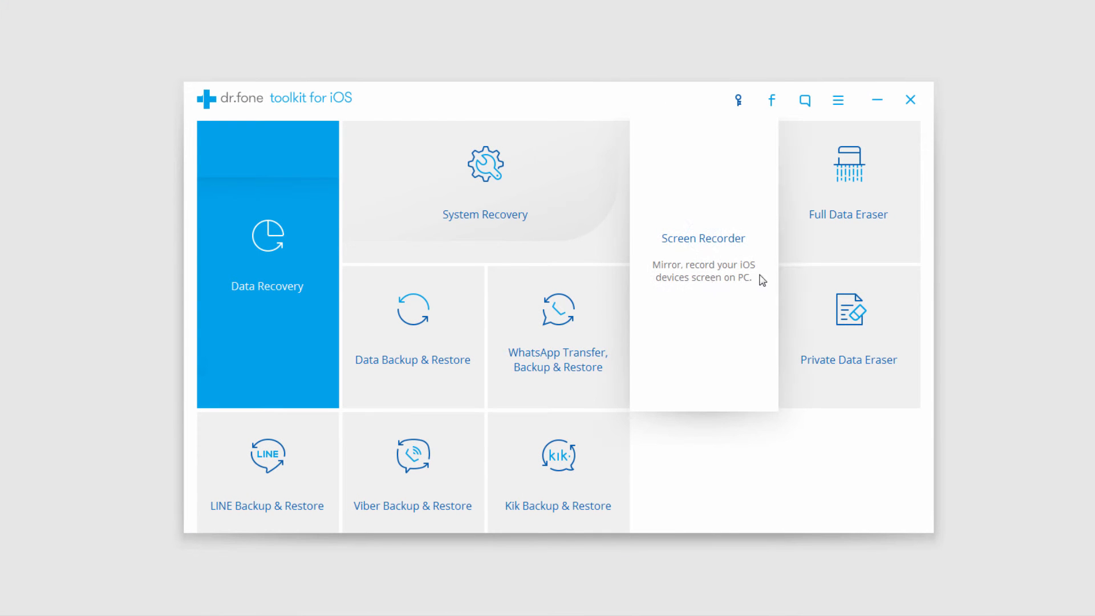
{"action": "mouse_move", "coordinate": [688, 275]}
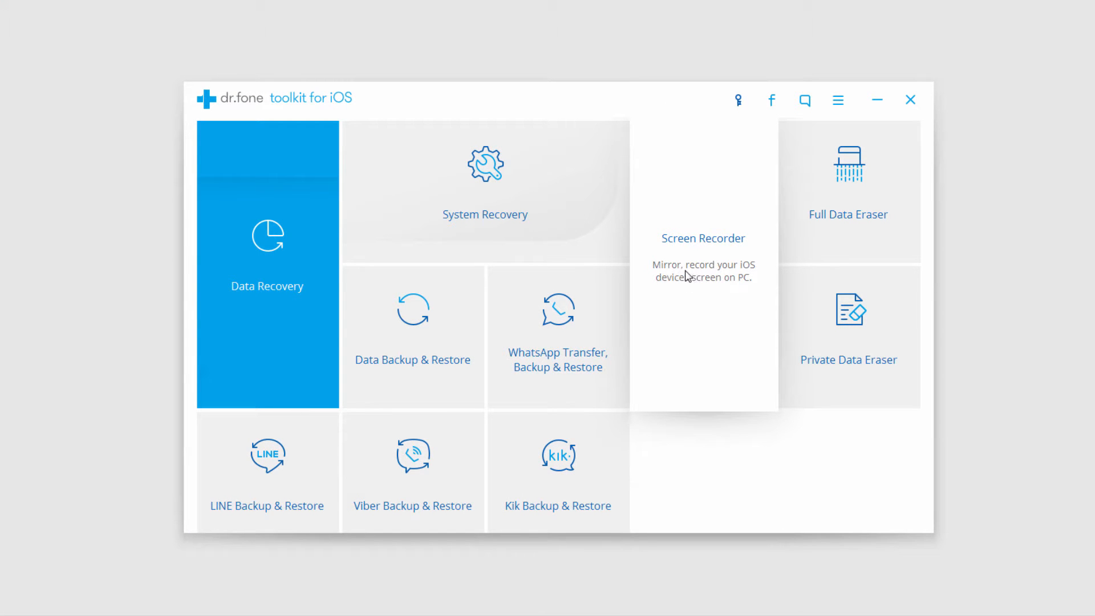
{"action": "mouse_move", "coordinate": [697, 290]}
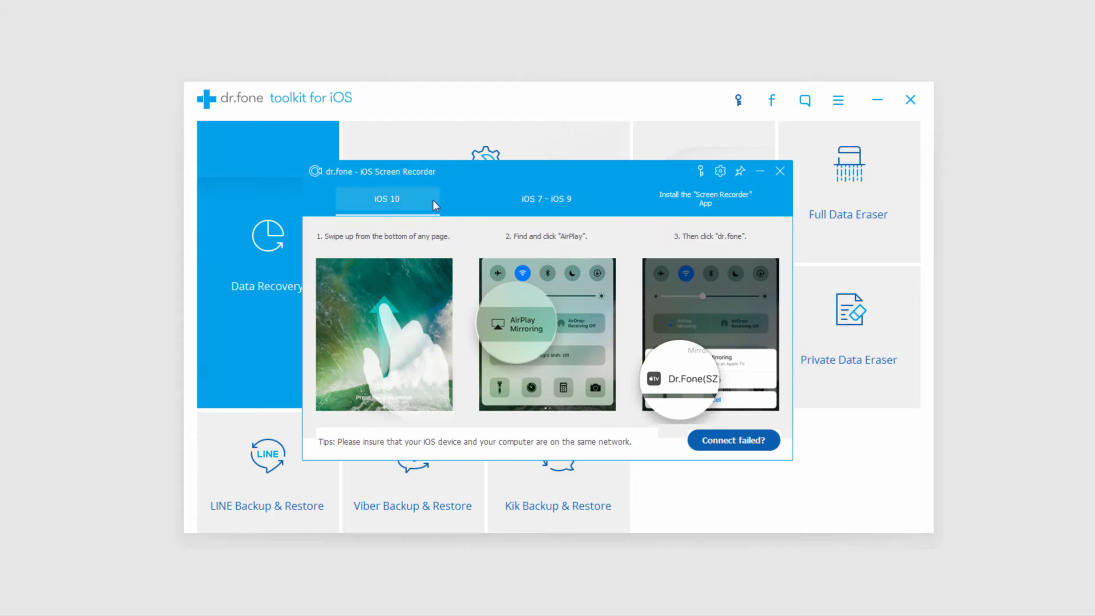
Open the iOS Screen Recorder from its toolkit tile to view the iOS 10 mirroring steps.
{"action": "left_click", "coordinate": [392, 209]}
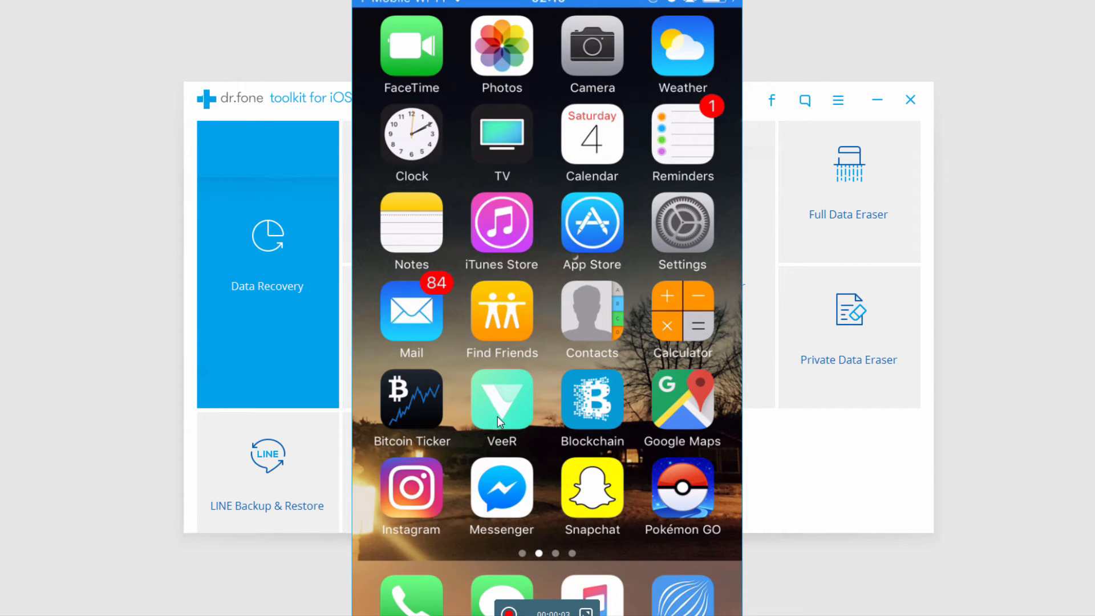
Mirror the iPhone home screen to the PC via AirPlay to dr.fone, recording it.
{"action": "left_click", "coordinate": [682, 46]}
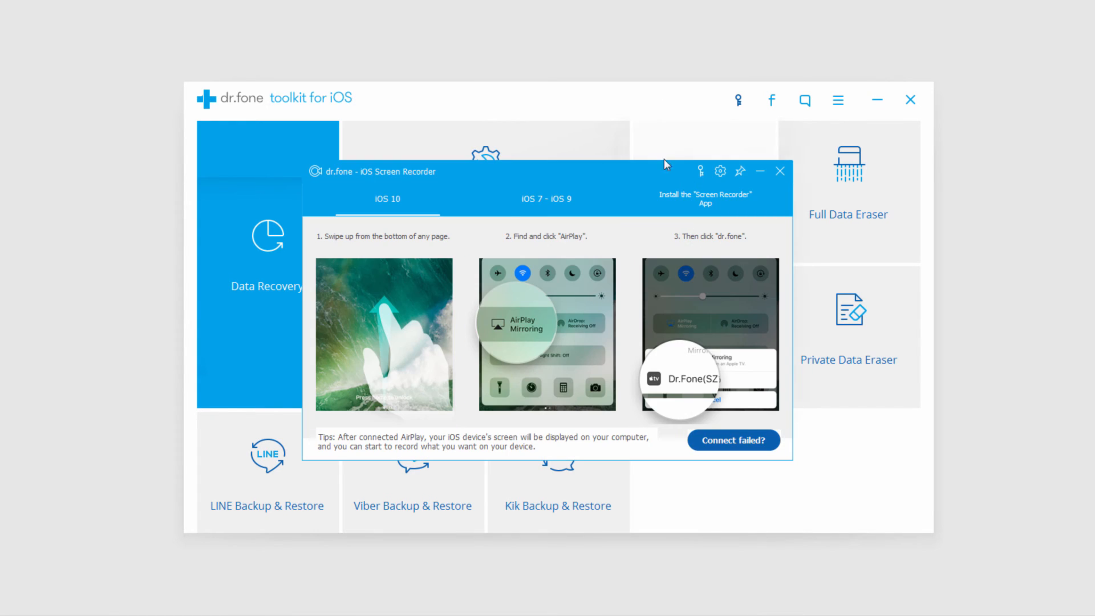
Close the iOS Screen Recorder window to return to the toolkit home screen.
{"action": "left_click", "coordinate": [781, 171]}
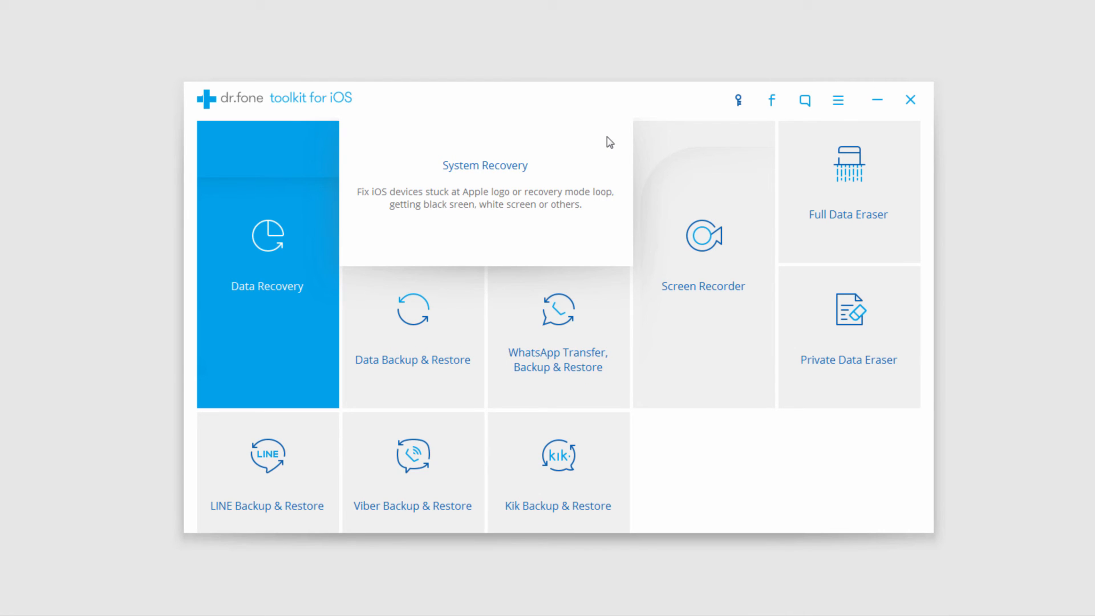
{"action": "mouse_move", "coordinate": [613, 96]}
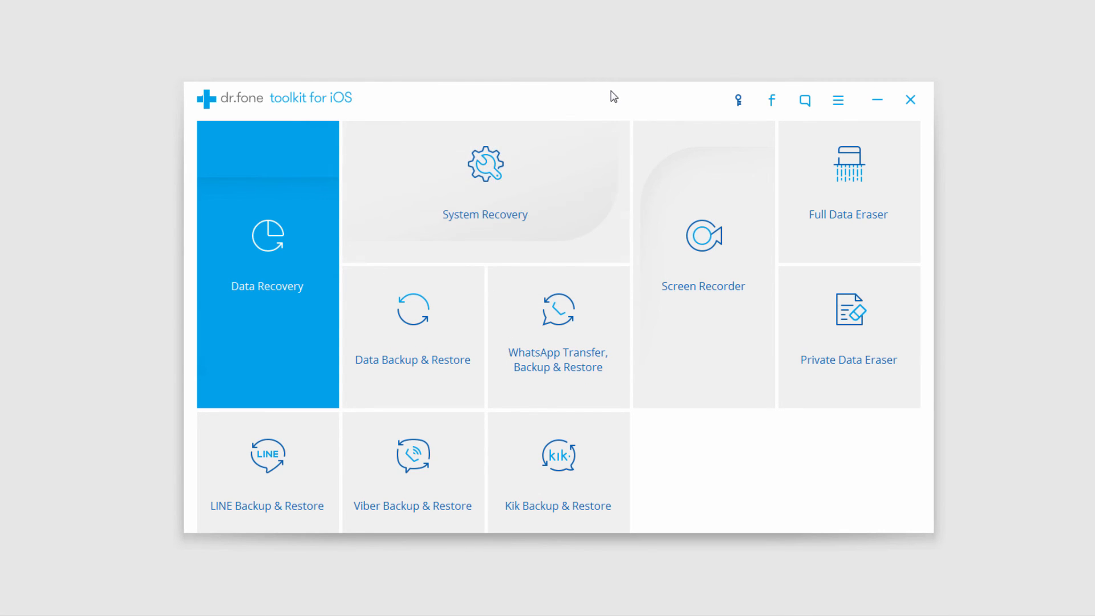